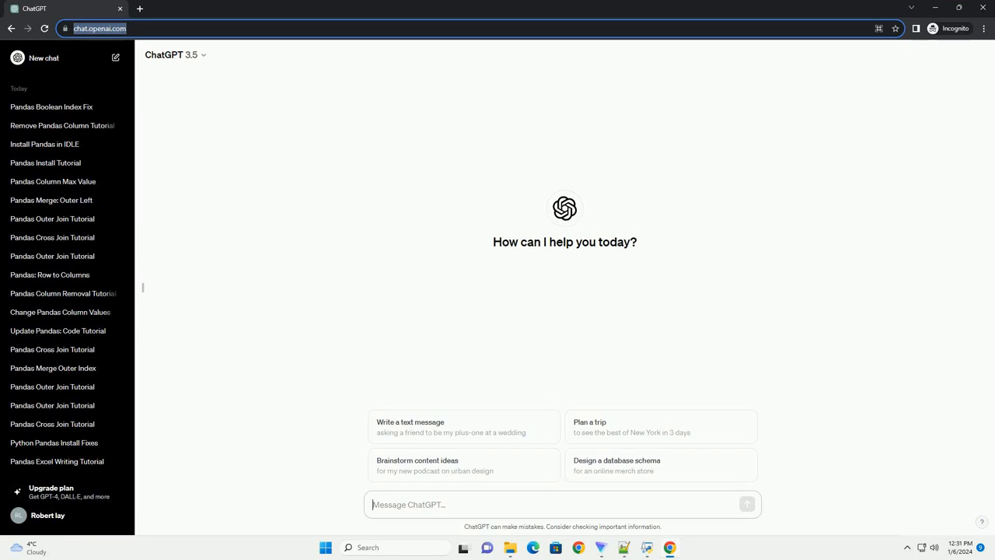
Step: Ask ChatGPT how to do a Pandas cross join, getting code that merges on a dummy key
left_click(746, 504)
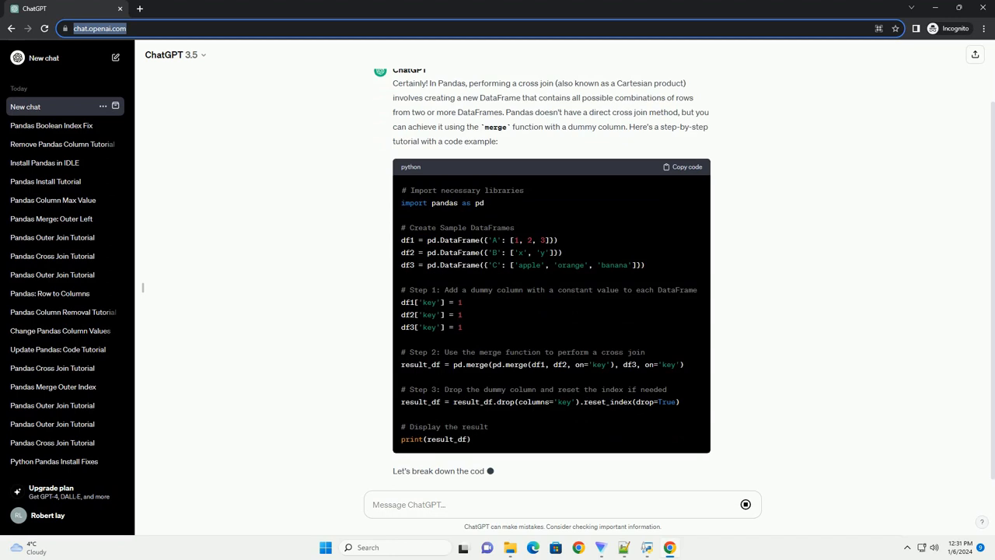
Step: Scroll down to follow the five-step 'Let's break down the code' list as it generates
scroll("down", 3)
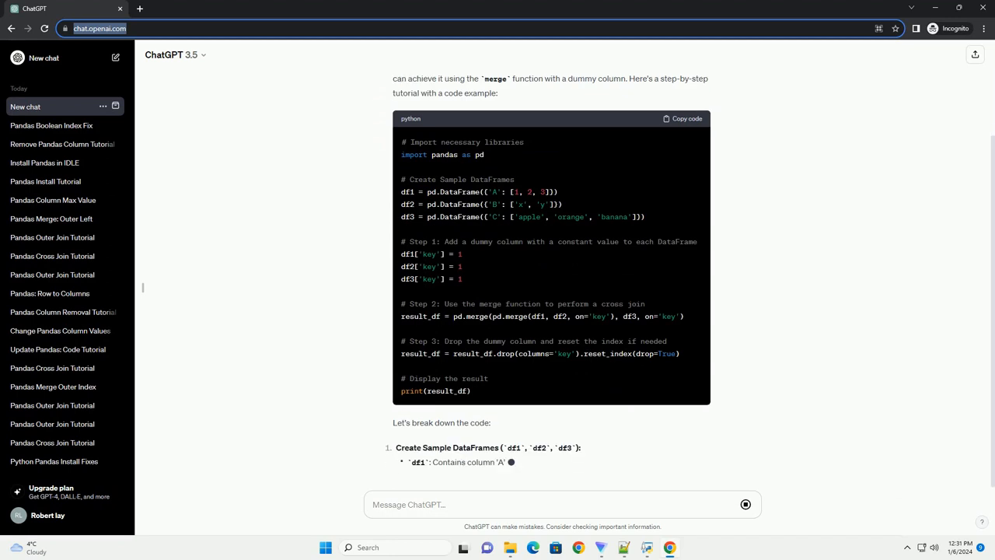
scroll("down", 3)
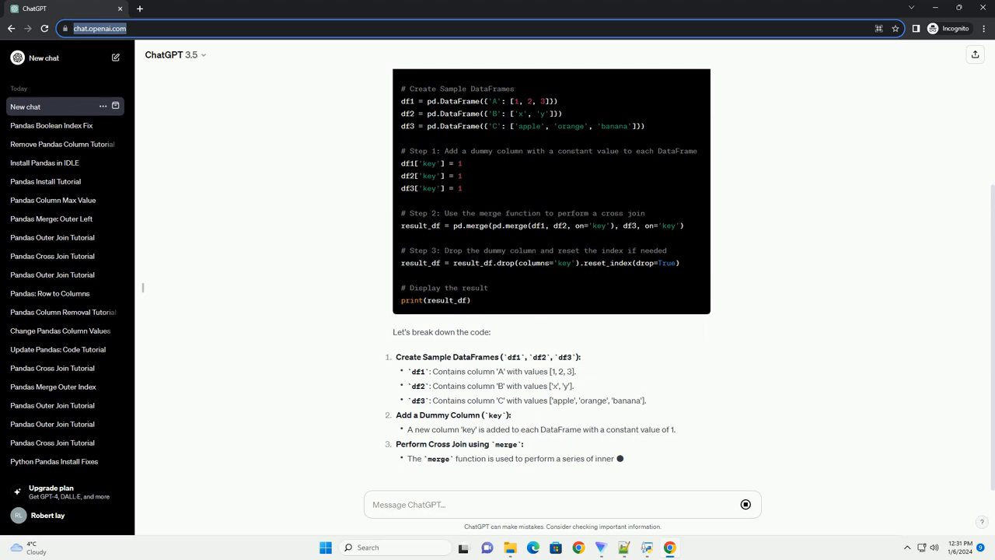
scroll("down", 3)
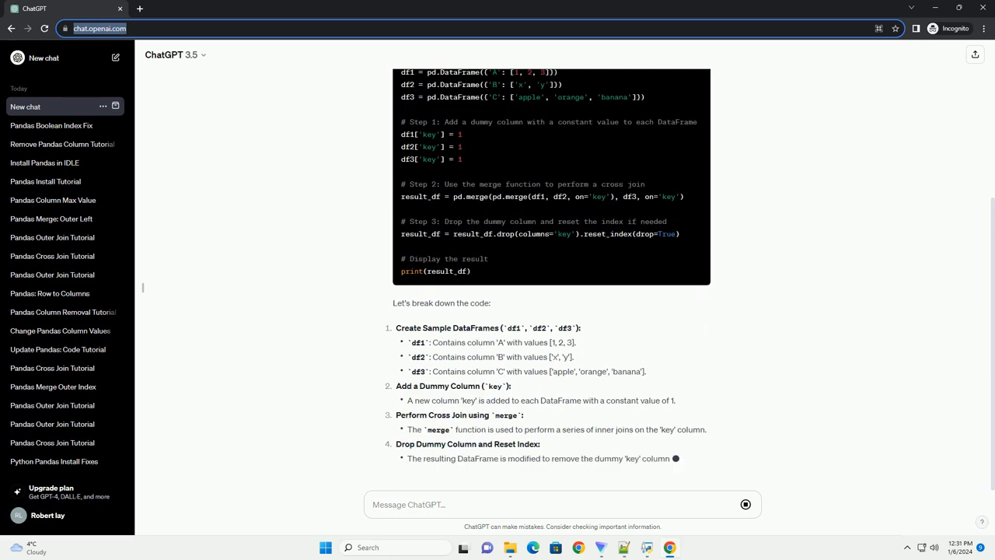
scroll("down", 3)
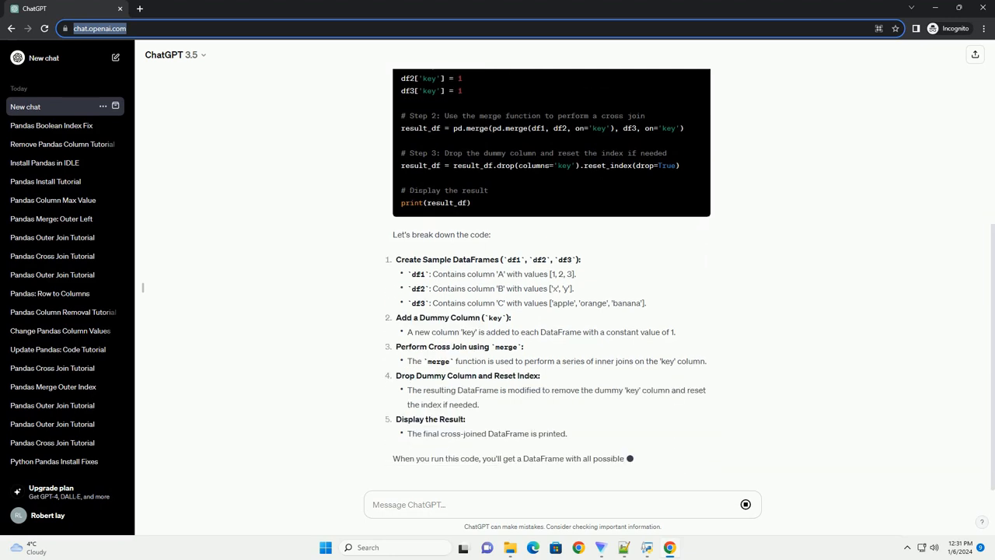